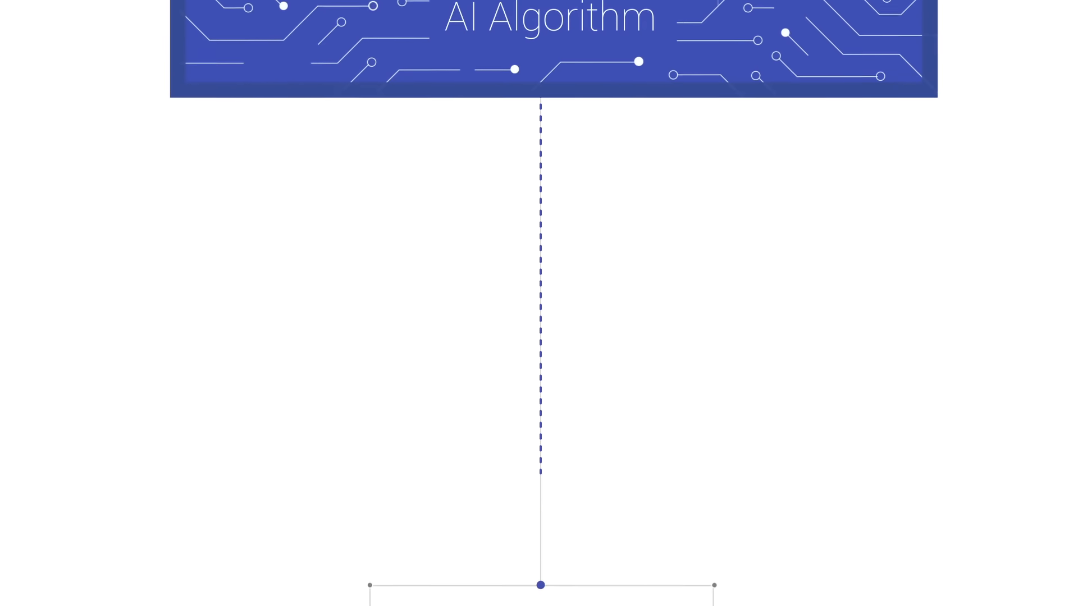
pyautogui.scroll(-3)
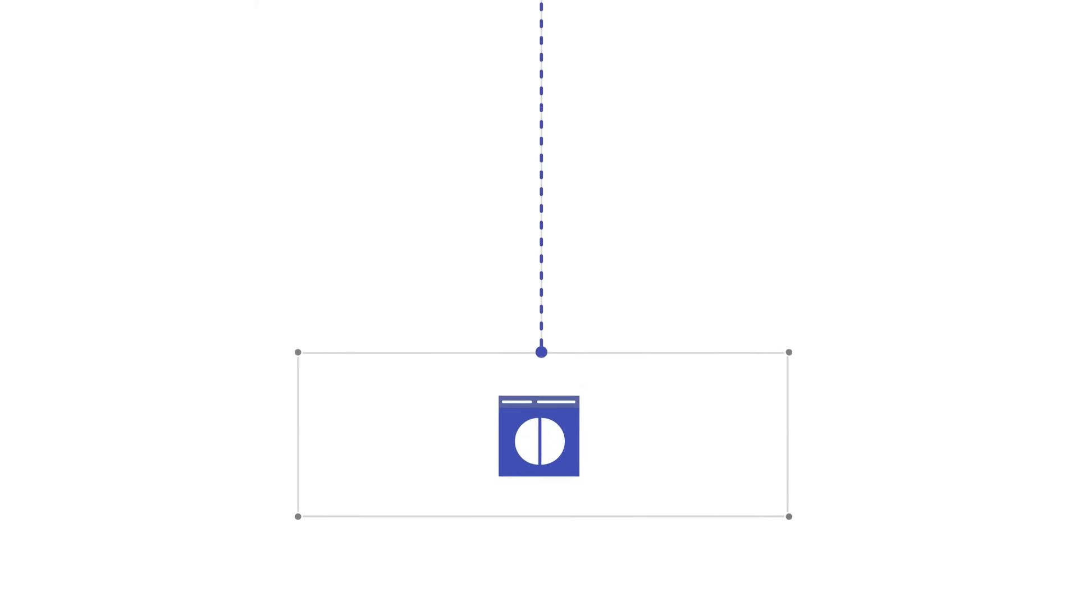